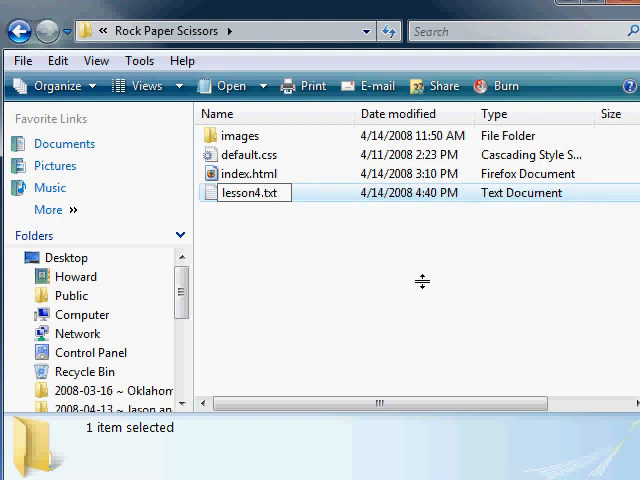
Rename lesson4.txt to lesson4.html and accept the extension-change warning.
text(lesson4.h)
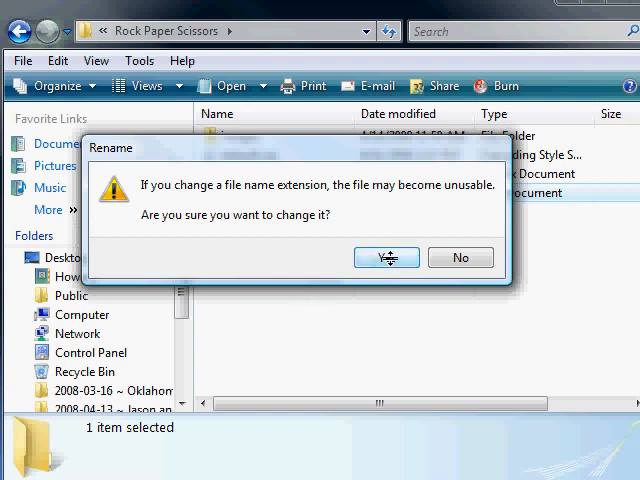
click(385, 257)
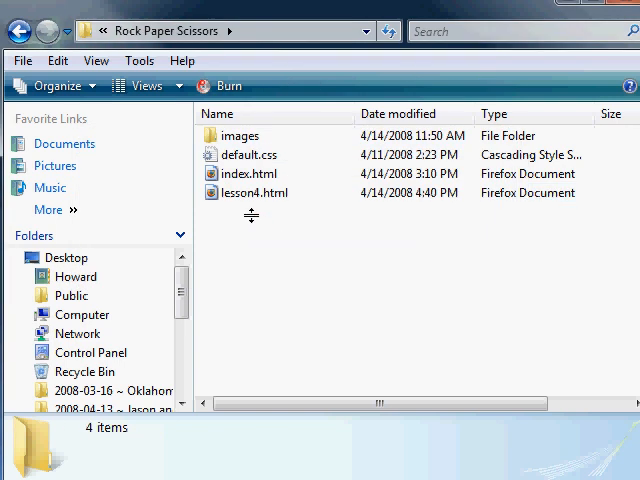
Bring up the context menu for lesson4.html to open it with Notepad.
right_click(255, 192)
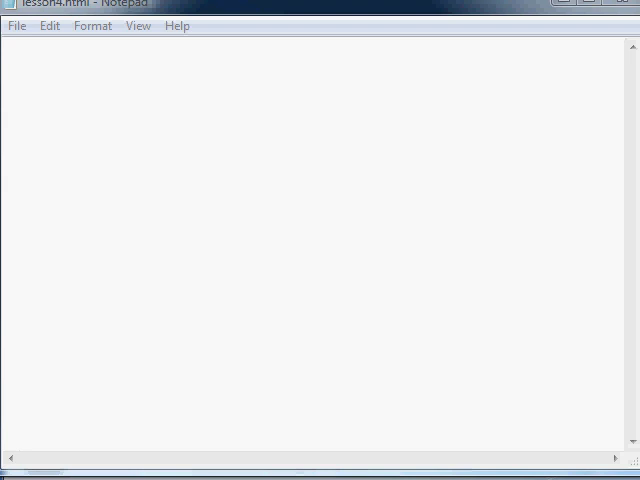
mouse_move(419, 202)
text(<)
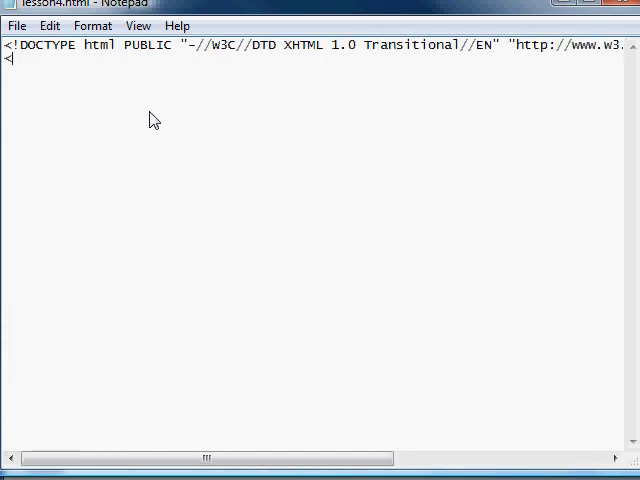
Type the opening and closing html tags and the head tag.
text(html)
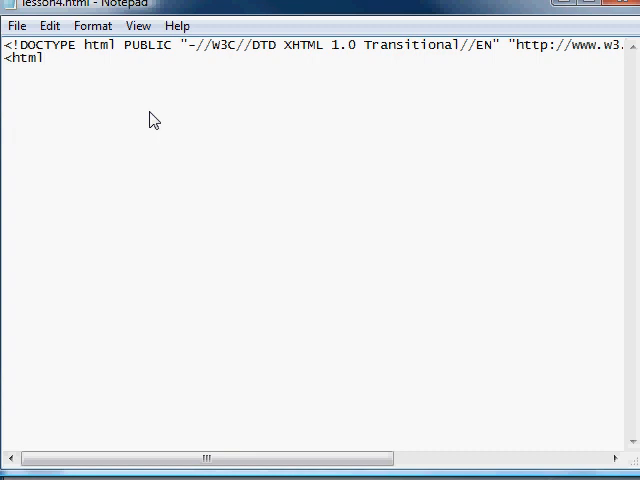
text(>)
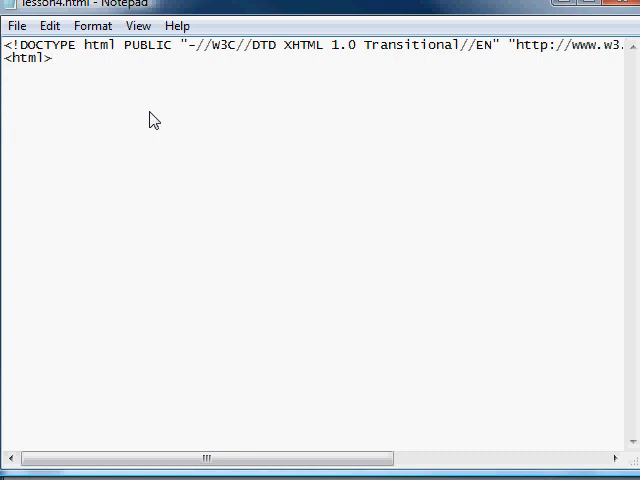
text(</html>)
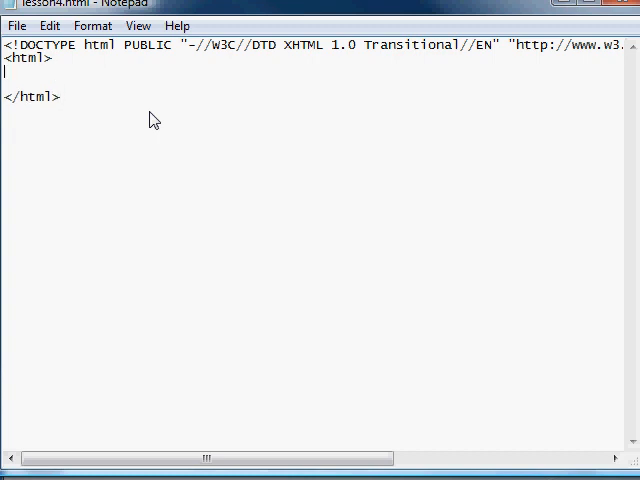
text(<head>)
text(</head>)
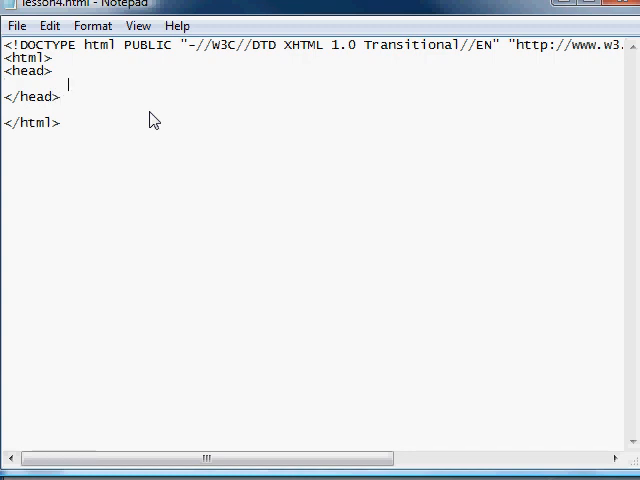
Add a title element reading 'CSS Example for Lesson 4'.
text(<ti)
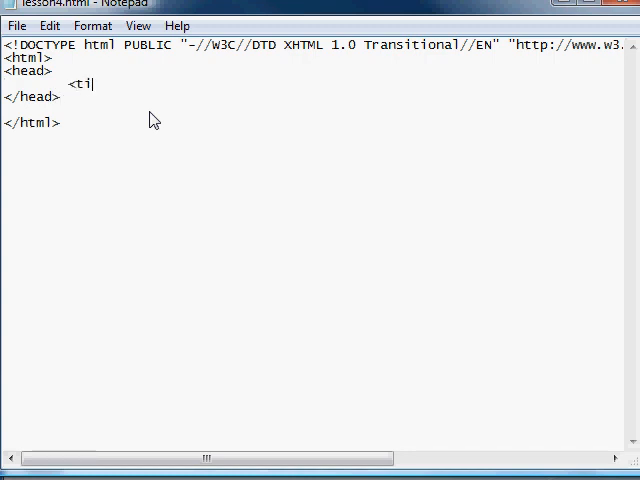
text(tle>)
text(</)
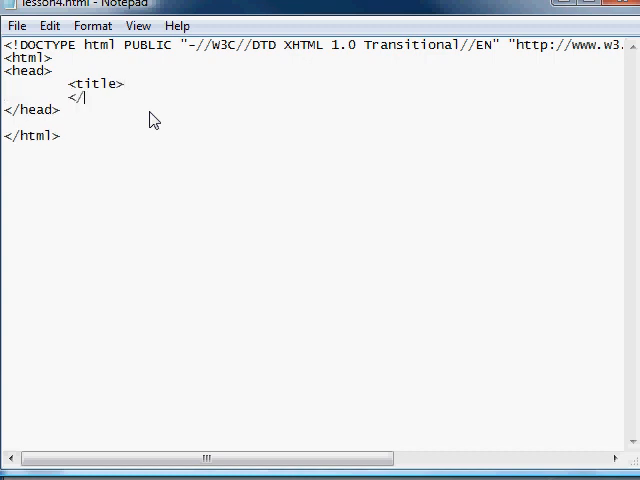
text(title>)
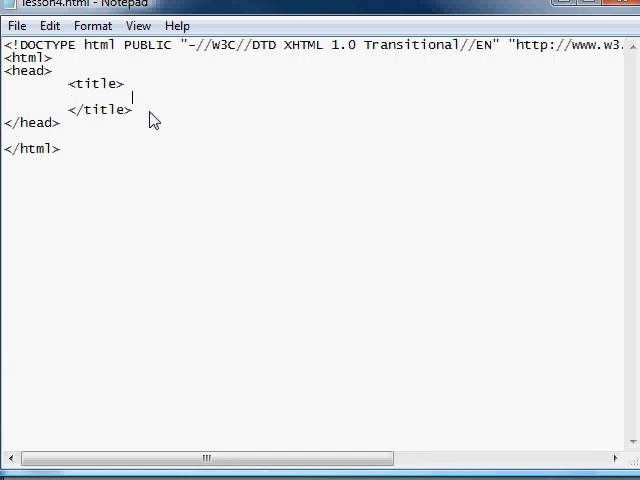
text(css)
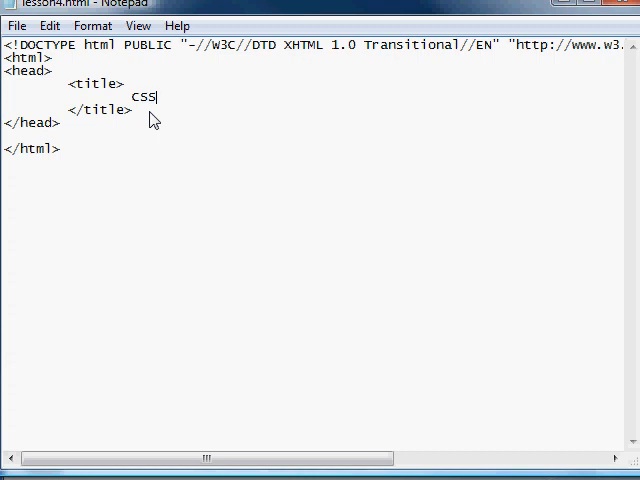
text(Ex)
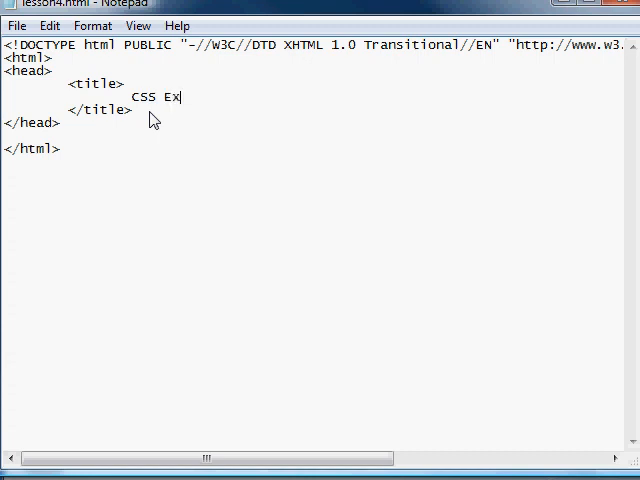
text(ample f)
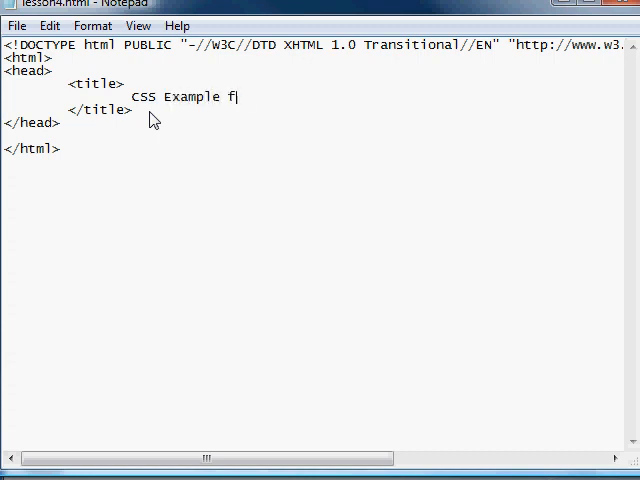
text(or Lead)
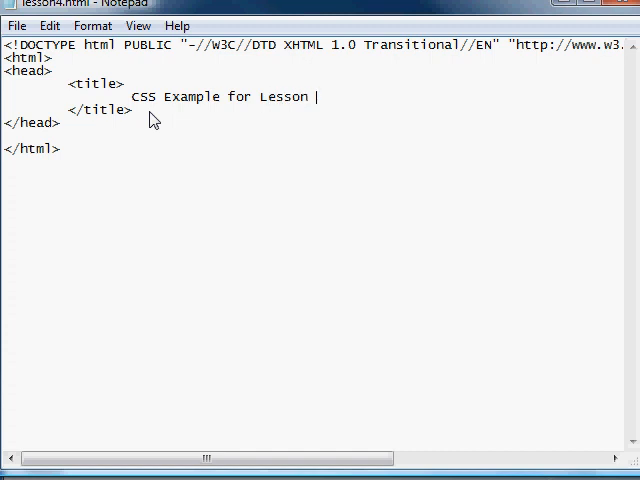
text(4)
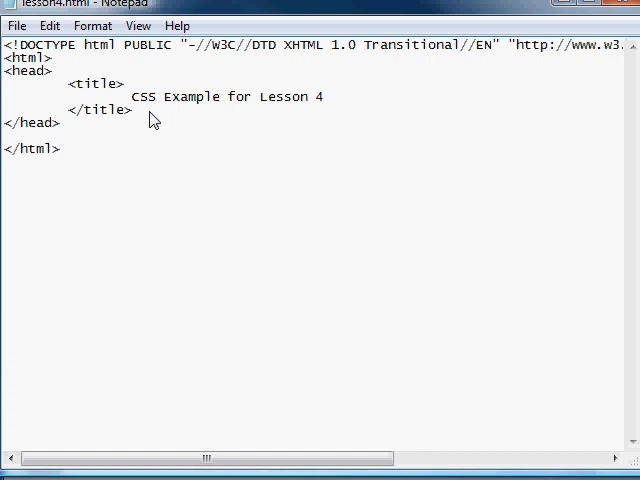
Add an empty <style type="text/css"></style> element on a new line after the title.
key(enter)
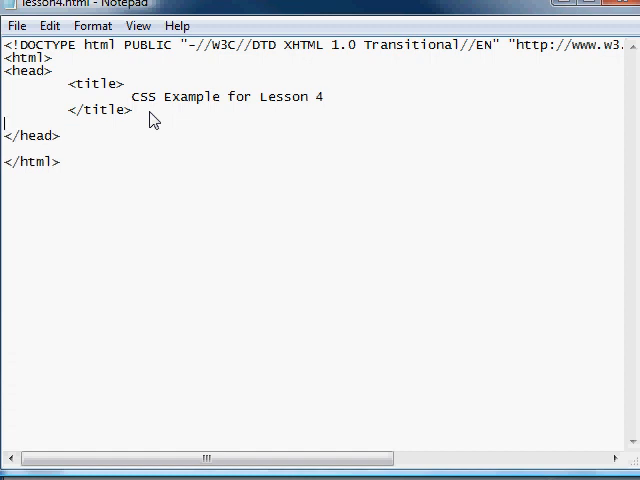
text(<)
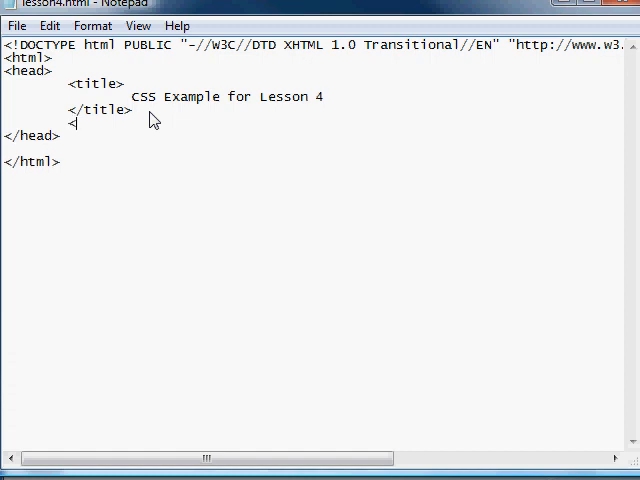
text(st)
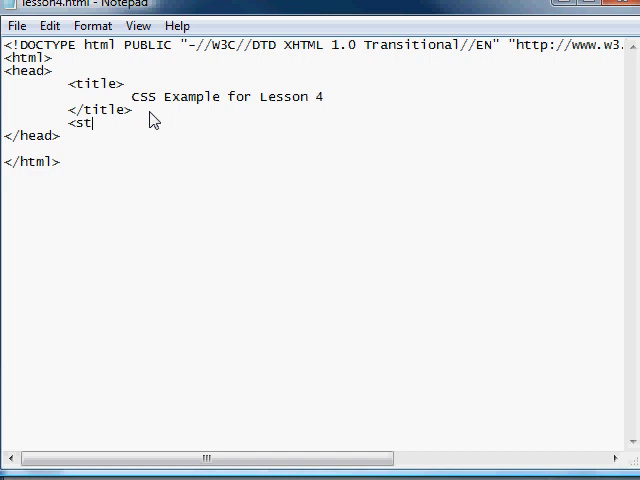
text(yle)
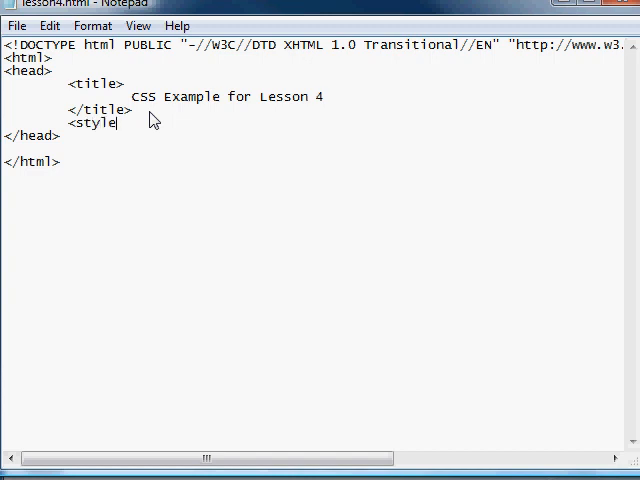
text(typ)
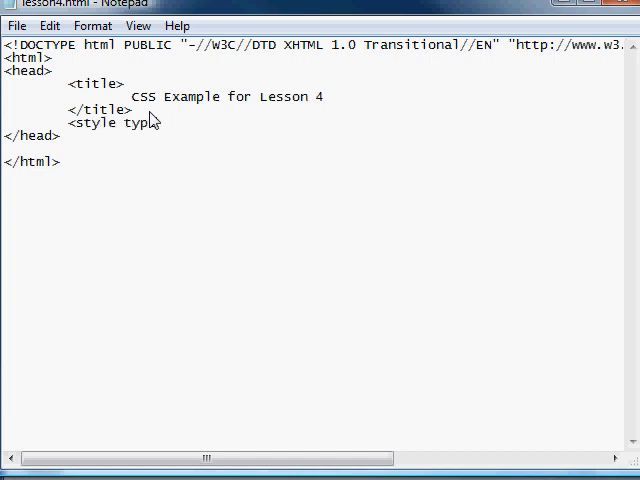
text(")
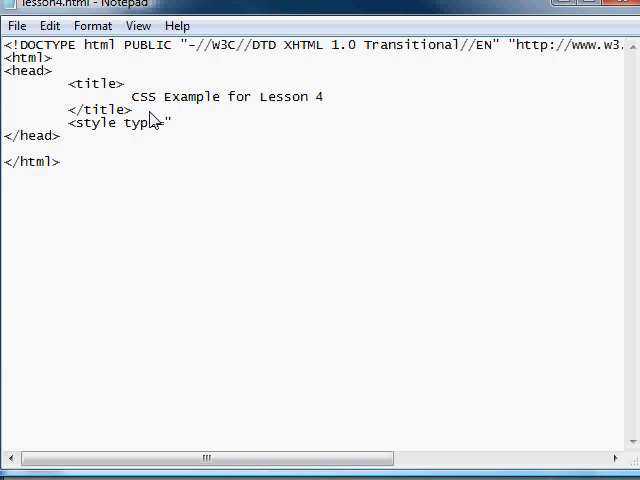
text(text)
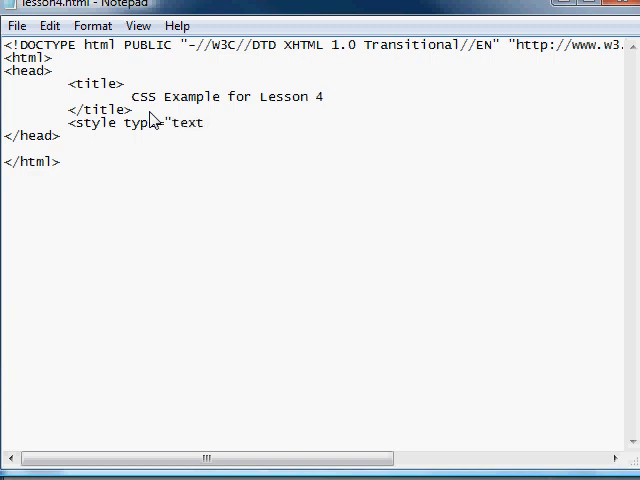
text(/c)
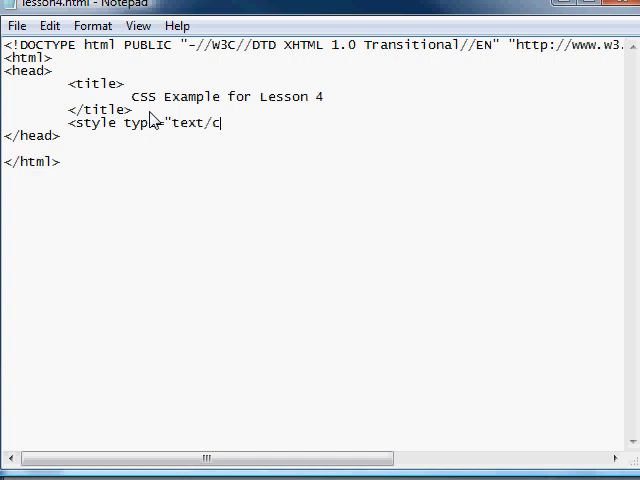
text(ss">)
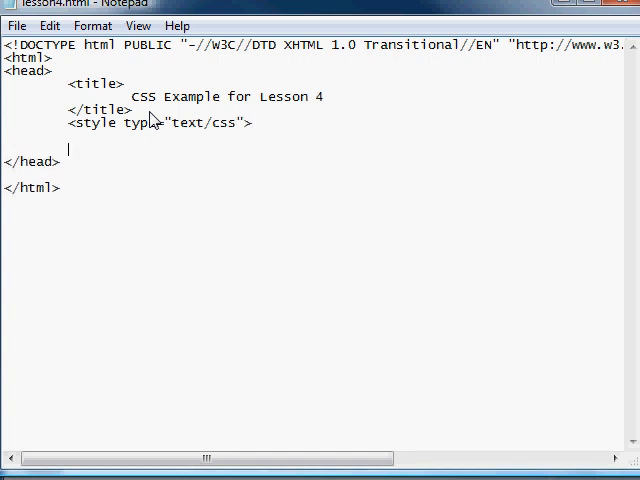
text(</)
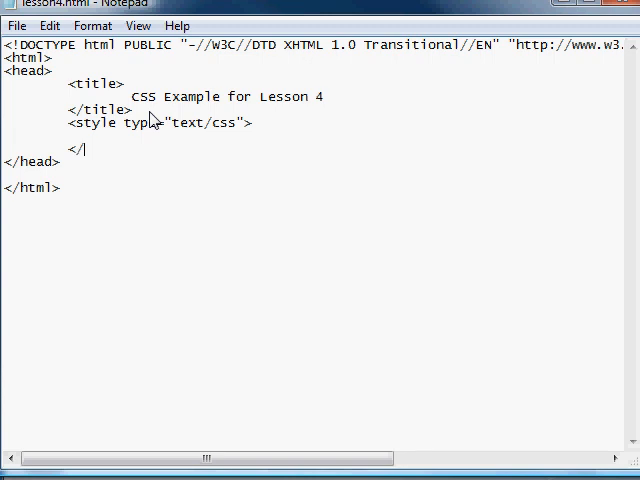
text(sty)
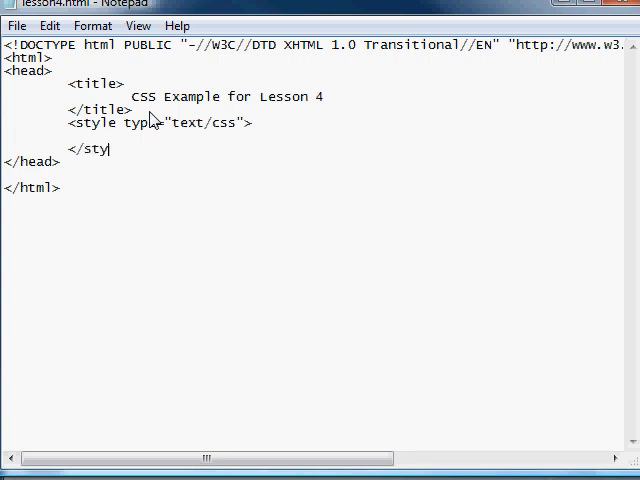
text(le>)
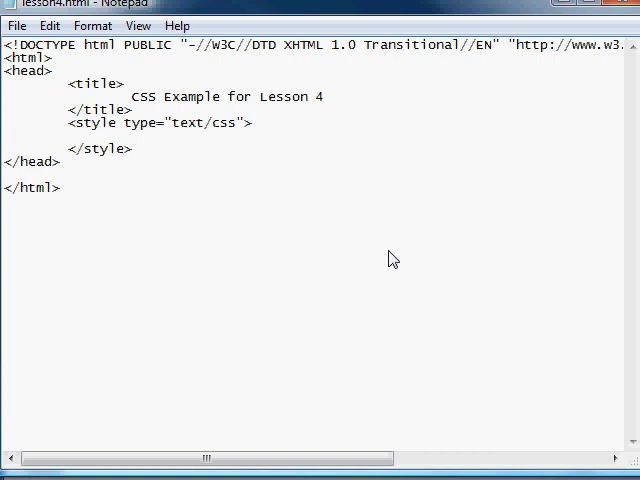
Start the style rule with 'body { background:'.
text(bod)
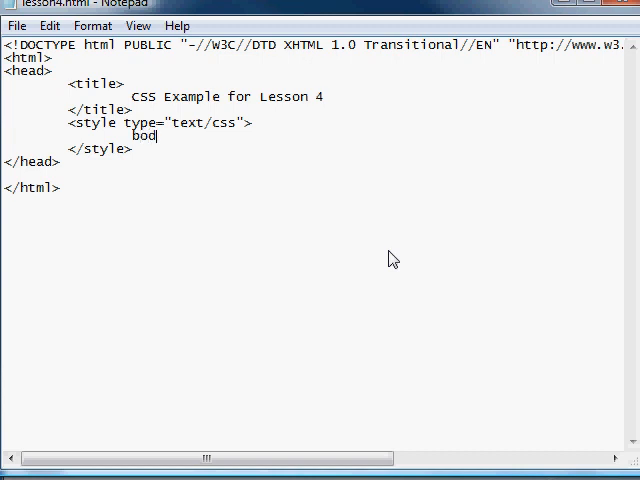
text(y)
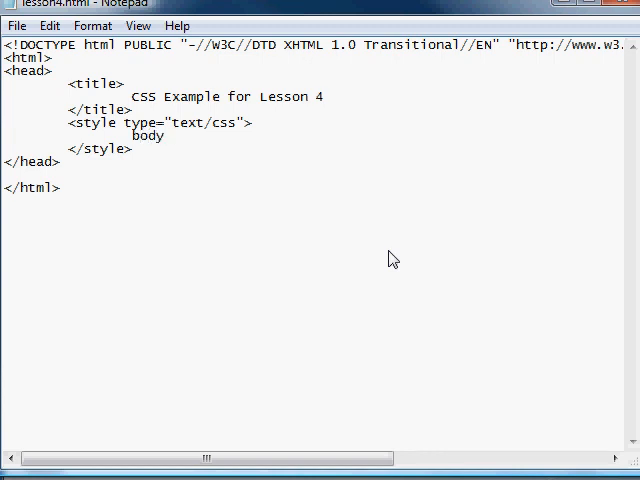
text({)
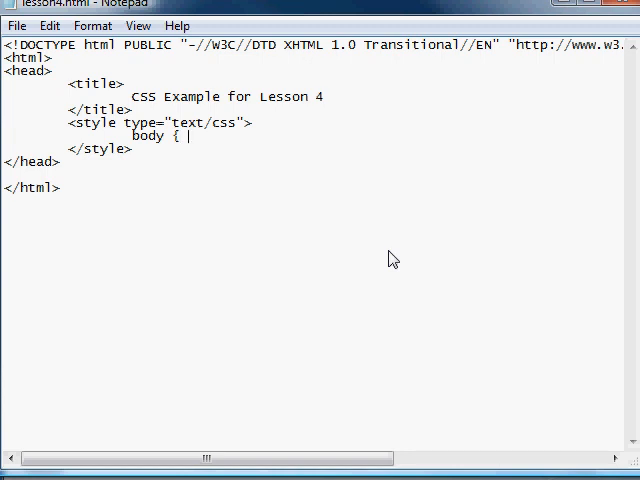
text(b)
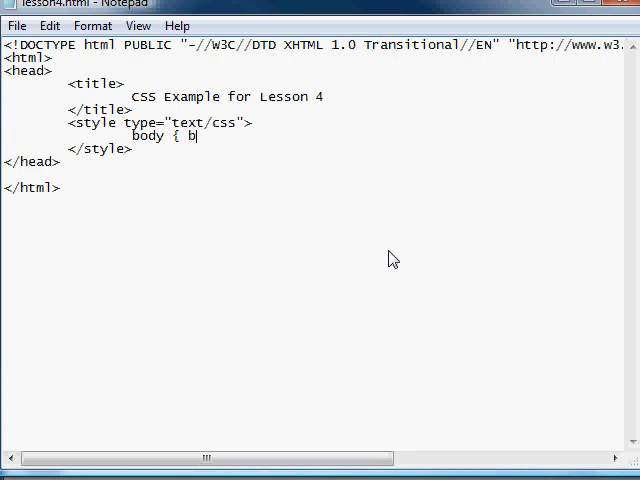
text(ack)
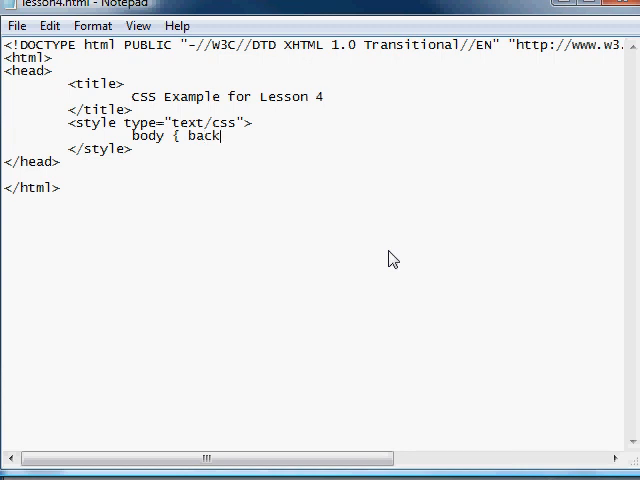
text(ground)
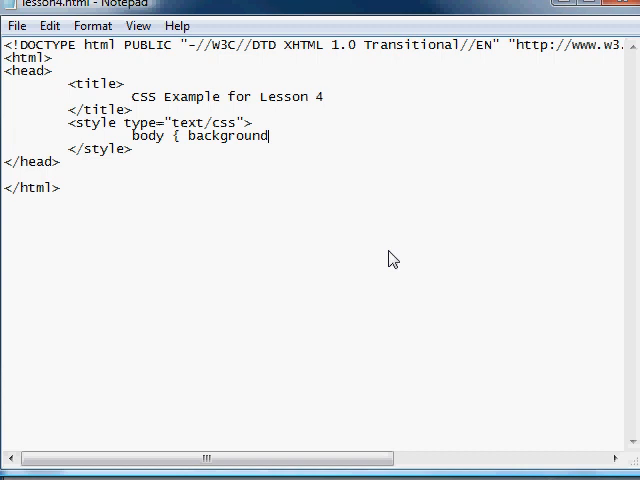
text(:)
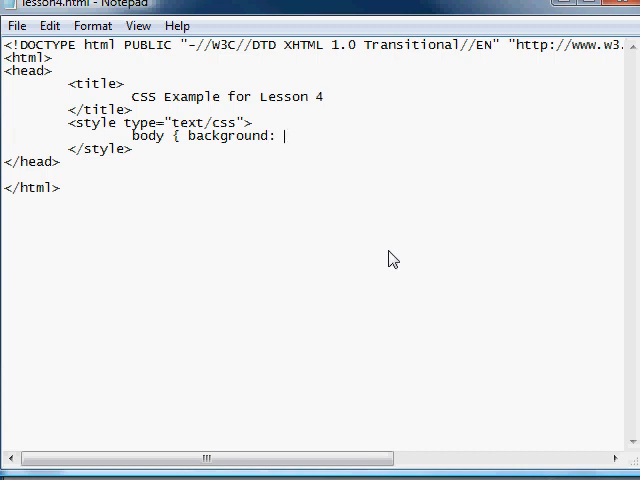
key(Backspace)
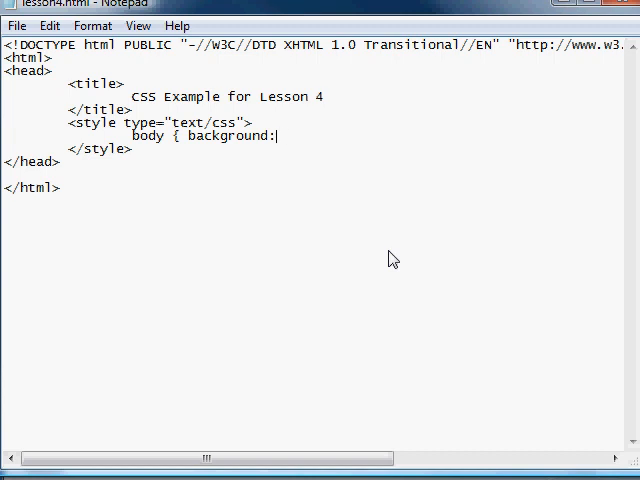
Try 'Red' as the background value, then remove it and return to the line end.
text(RE)
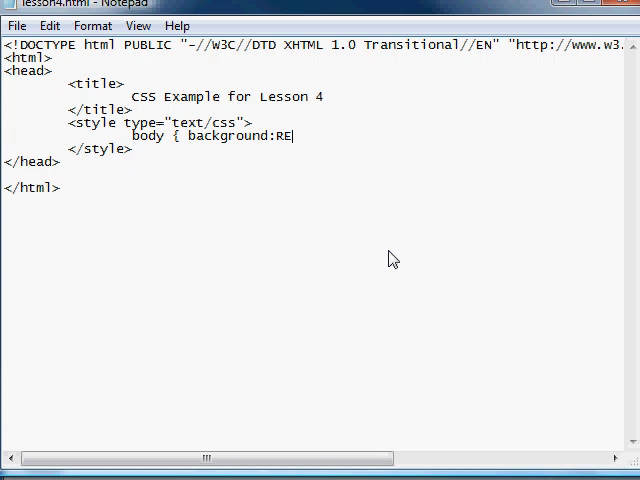
key(Backspace)
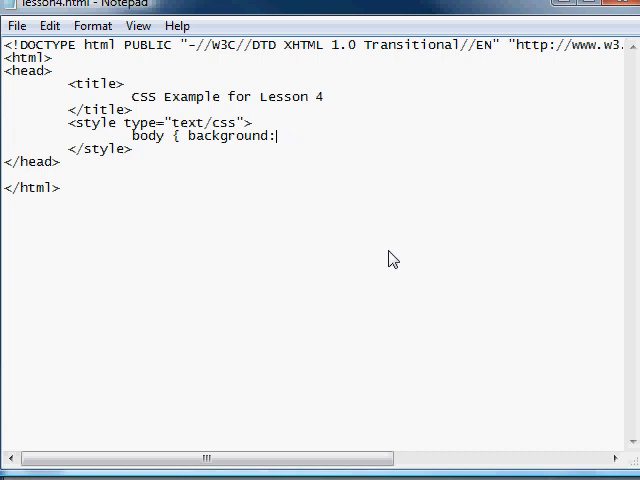
text(Red)
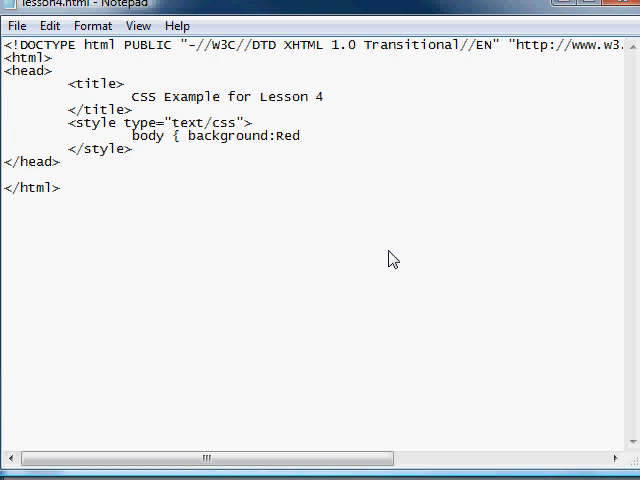
text(;)
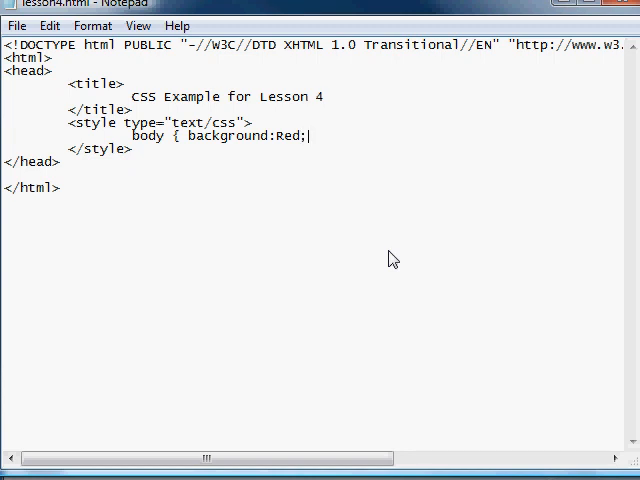
key(Backspace)
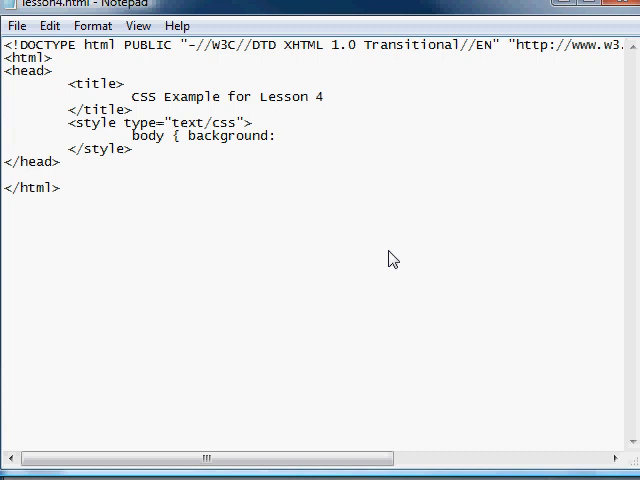
click(278, 135)
text( #)
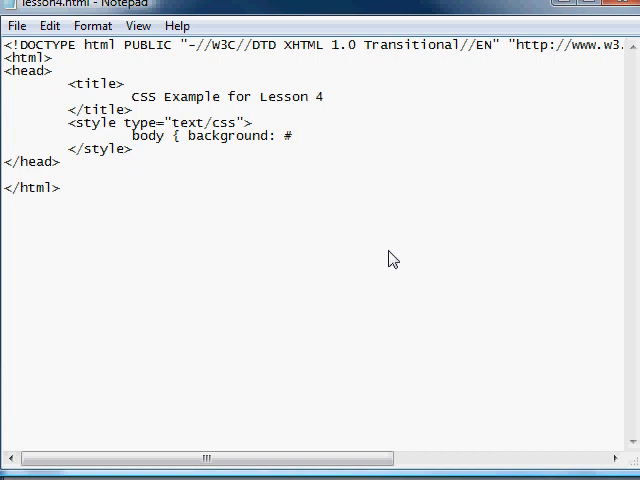
mouse_move(597, 138)
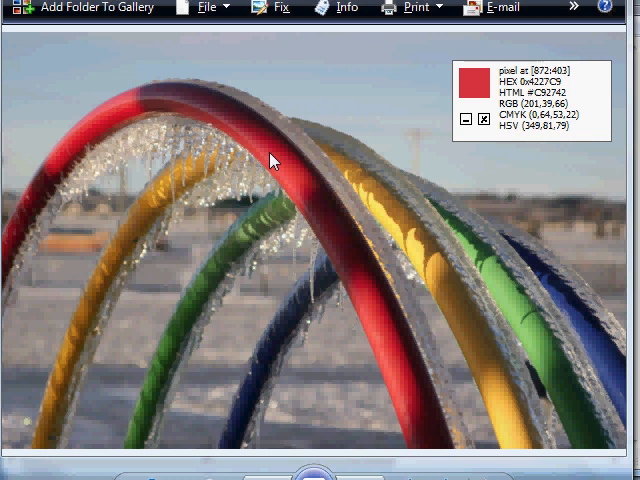
mouse_move(293, 173)
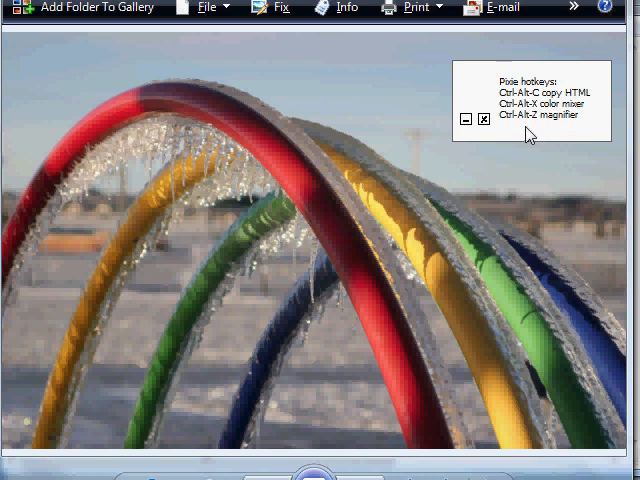
mouse_move(578, 105)
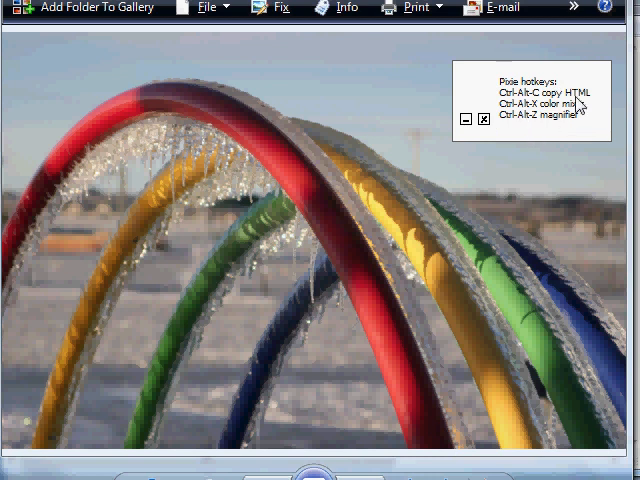
mouse_move(372, 54)
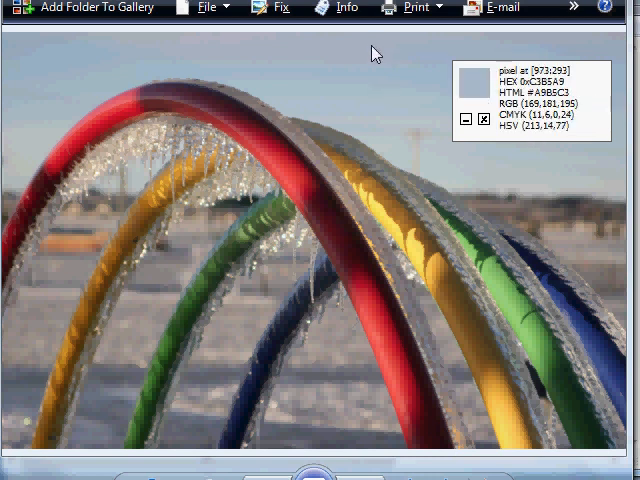
mouse_move(417, 60)
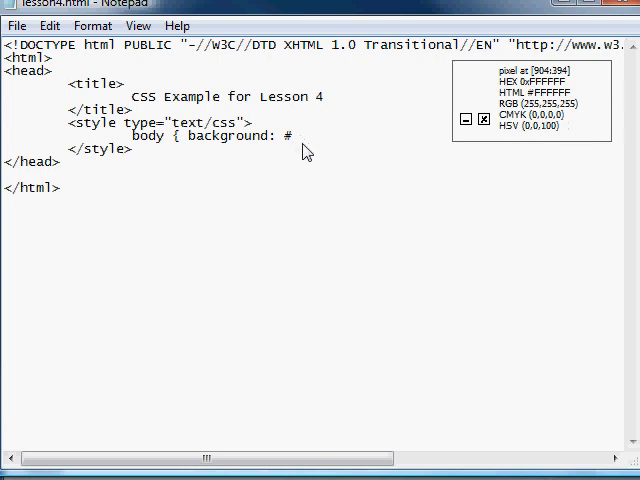
Complete the background as #A8B7C8 and add color: #000000.
text(A8B7C8)
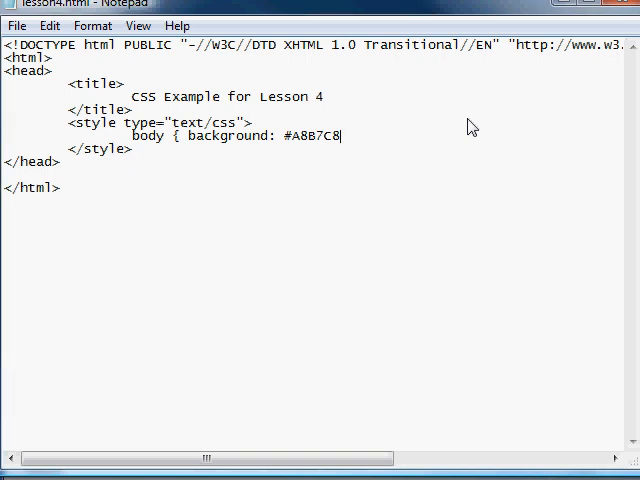
text(;)
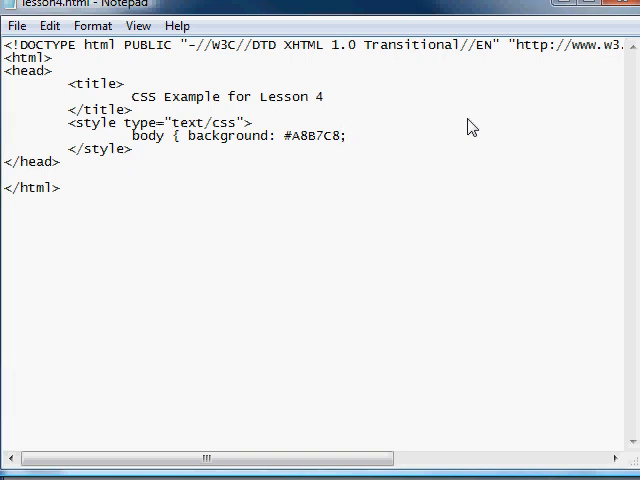
text(color:)
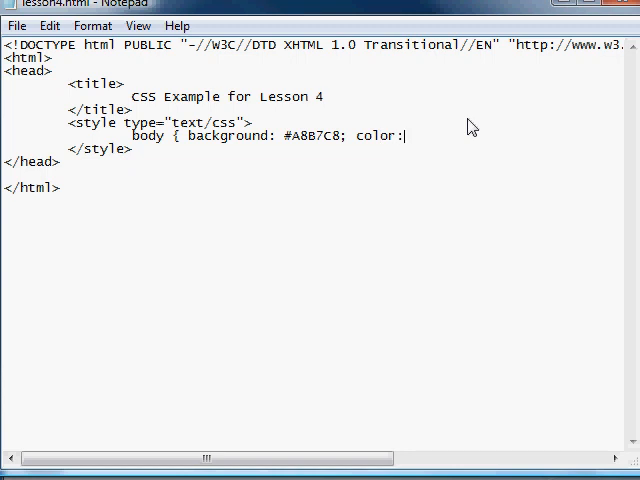
text(#)
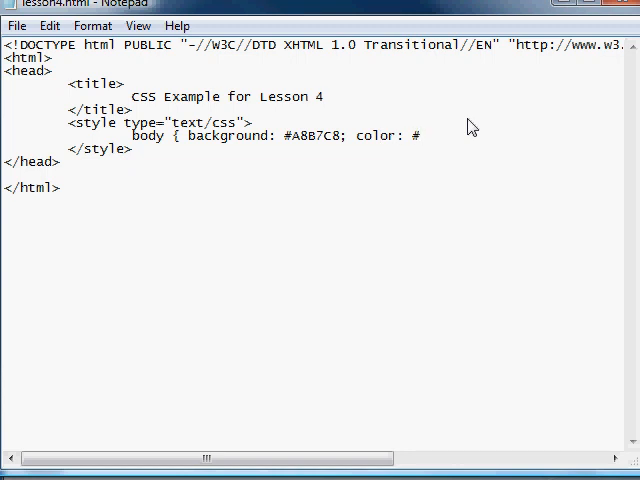
text(0000)
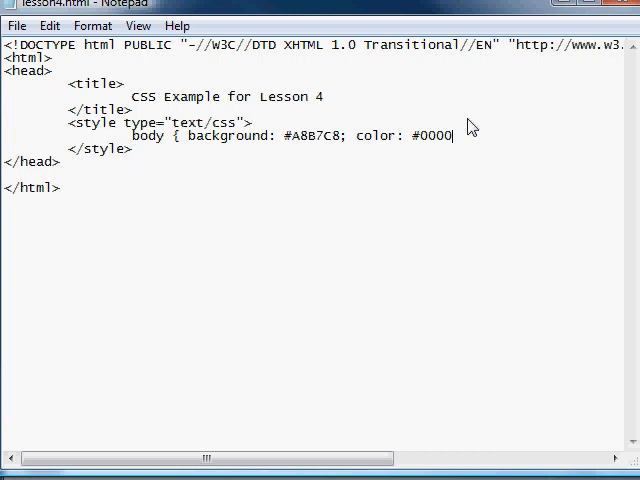
key(Backspace)
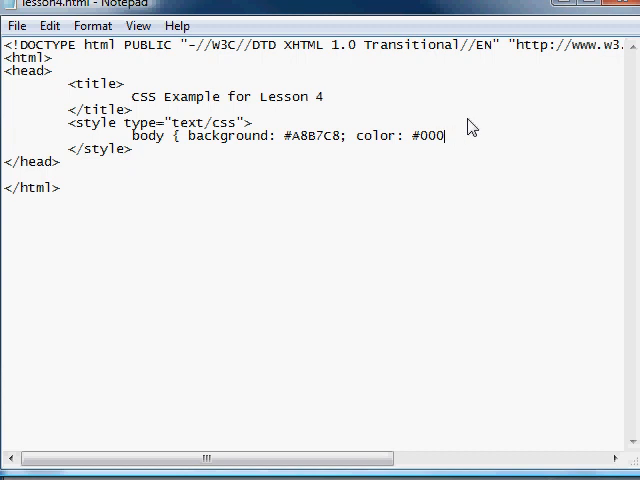
text(0)
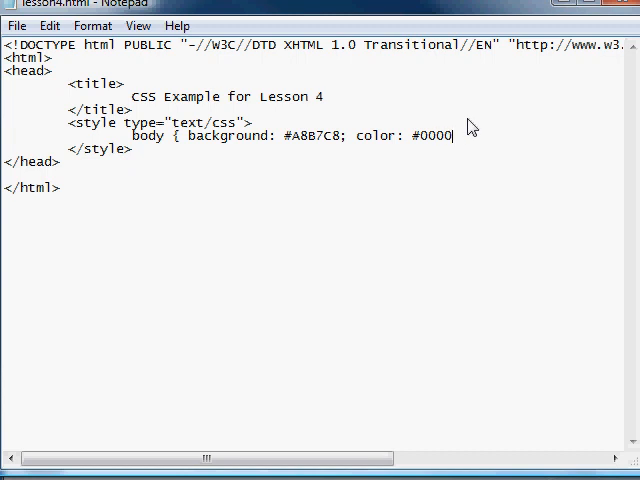
text(00;)
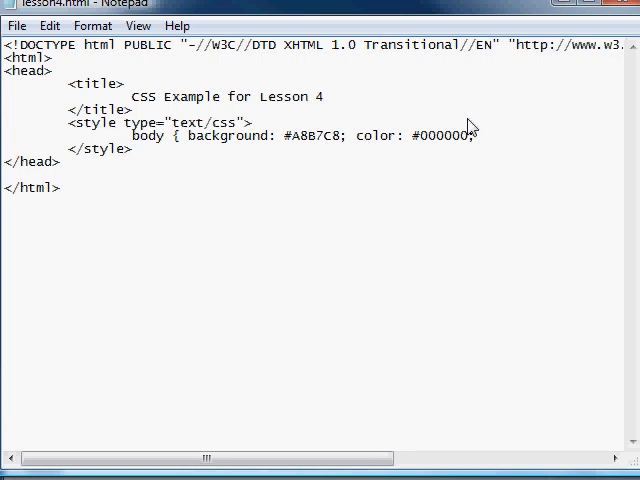
Add min-width: 550px to the body rule.
text(m)
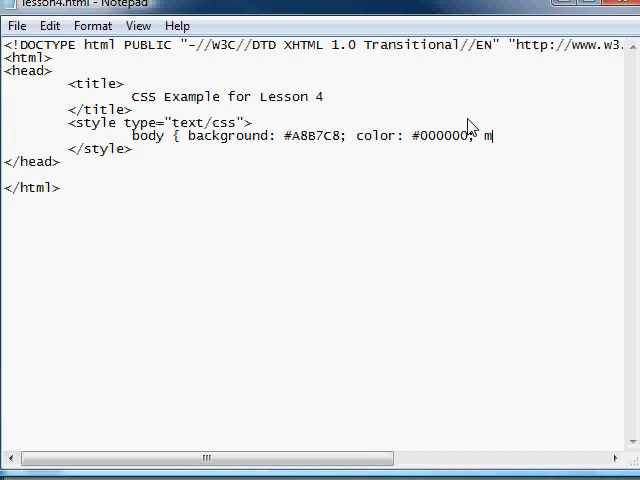
text(in-)
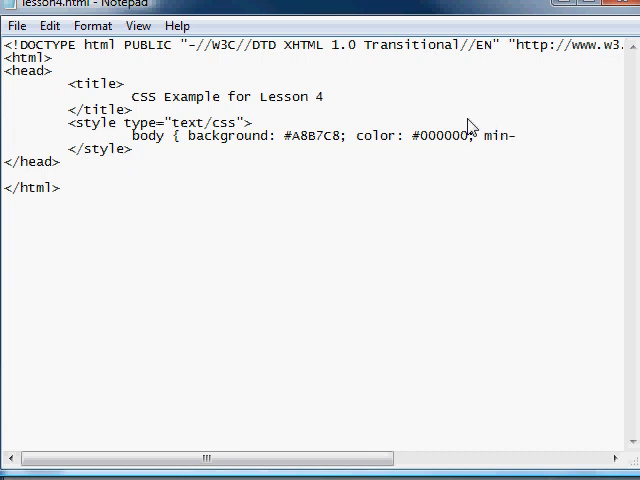
text(width)
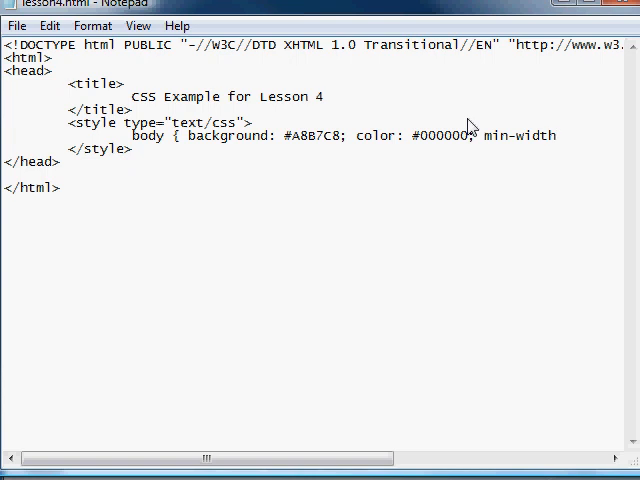
text(5)
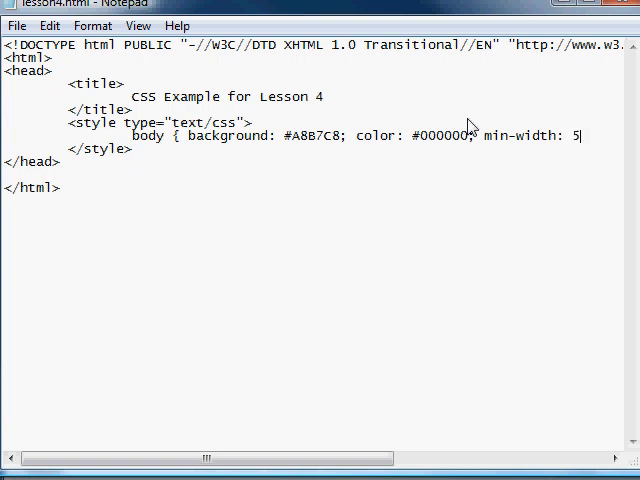
text(50)
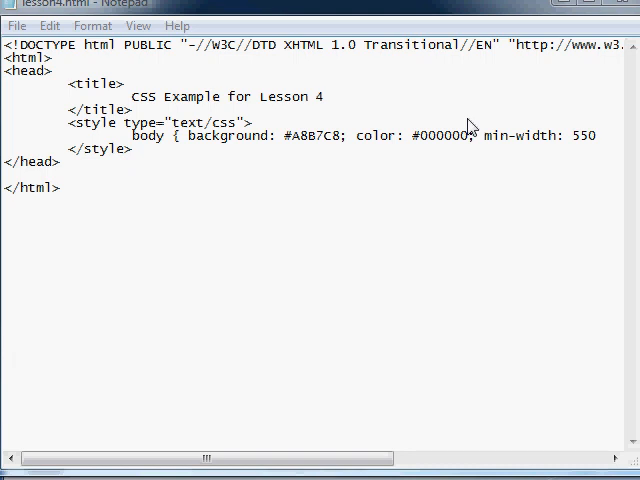
mouse_move(588, 152)
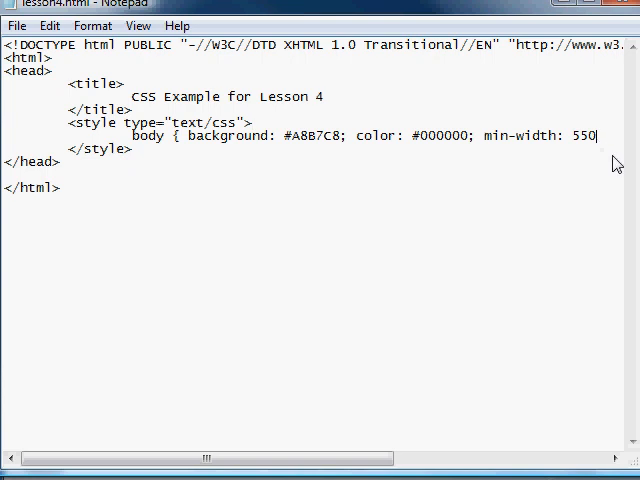
text(pc)
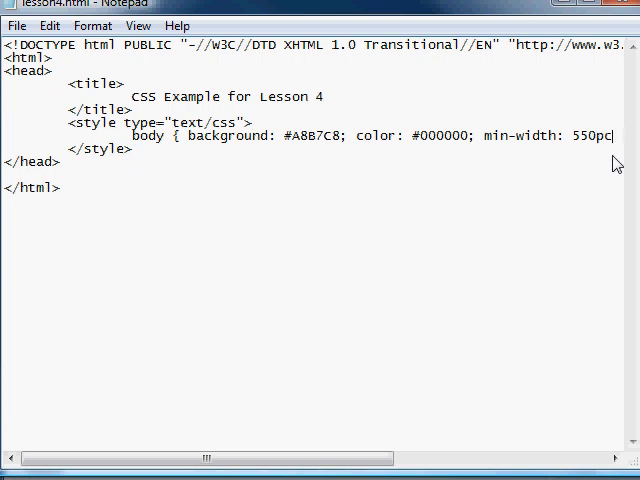
text(x;)
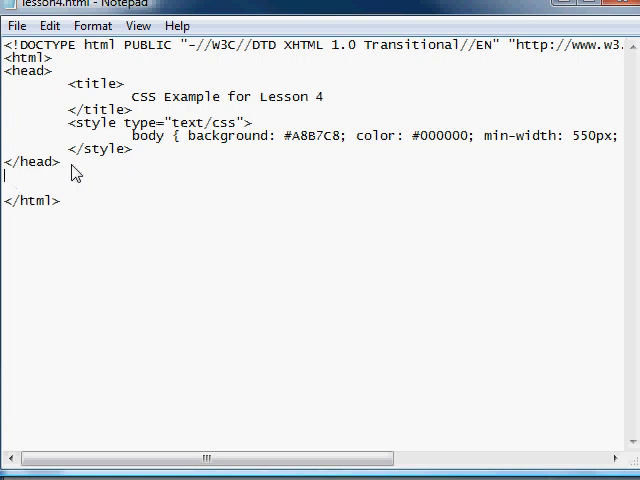
Add empty <body></body> tags, close Notepad, and preview lesson4.html in Firefox.
text(<bo)
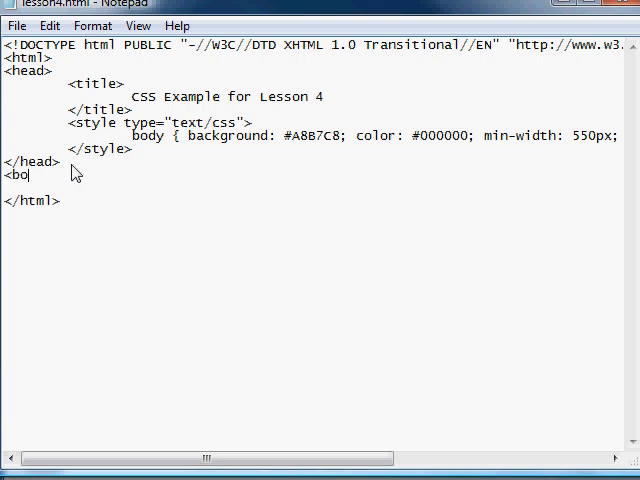
text(dy>)
text(\)
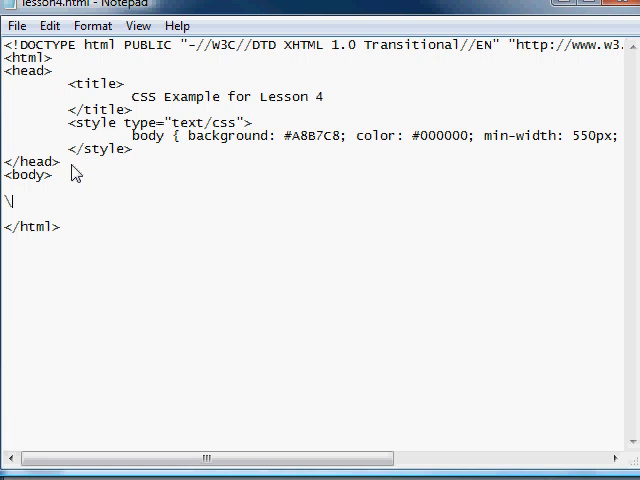
text(/)
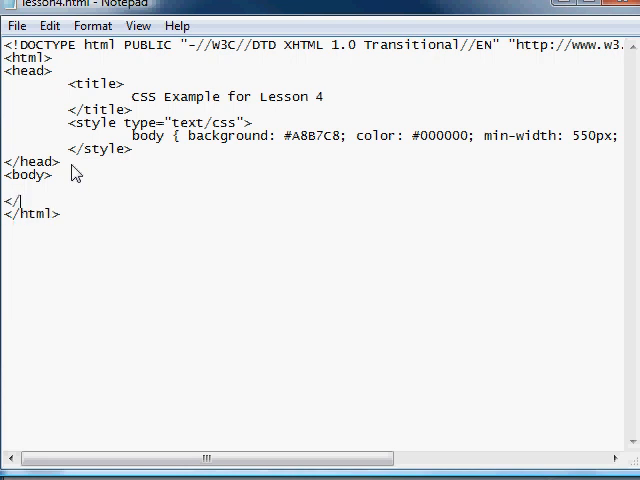
text(d)
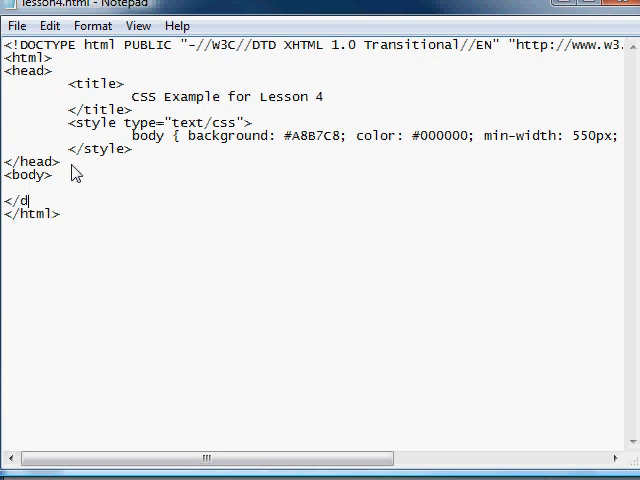
text(body)
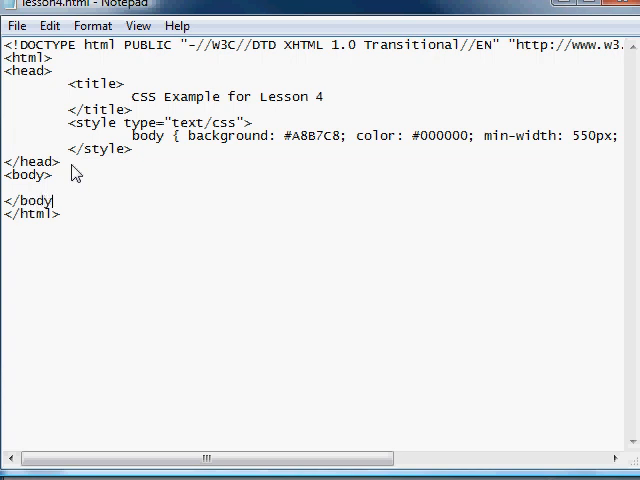
click(16, 25)
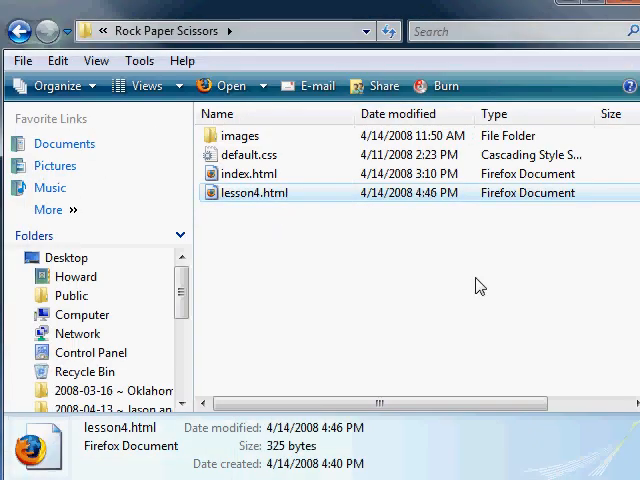
double_click(255, 192)
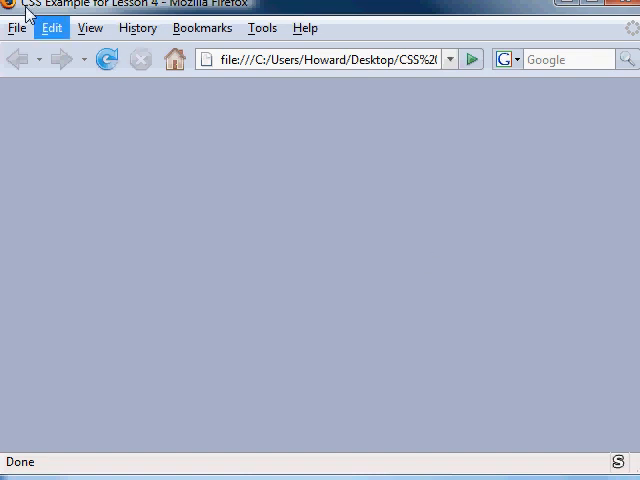
mouse_move(408, 359)
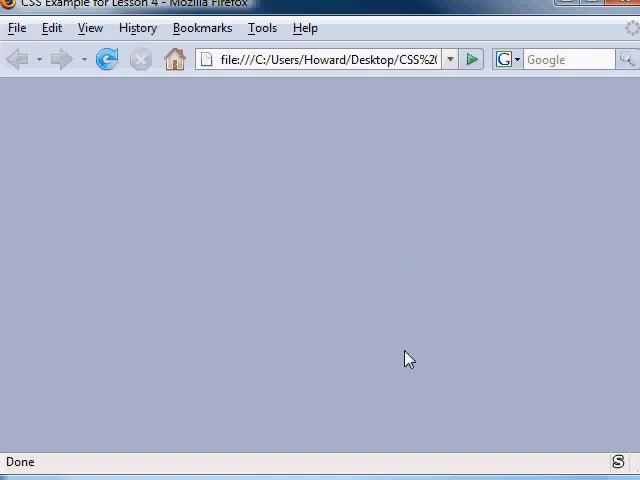
mouse_move(419, 420)
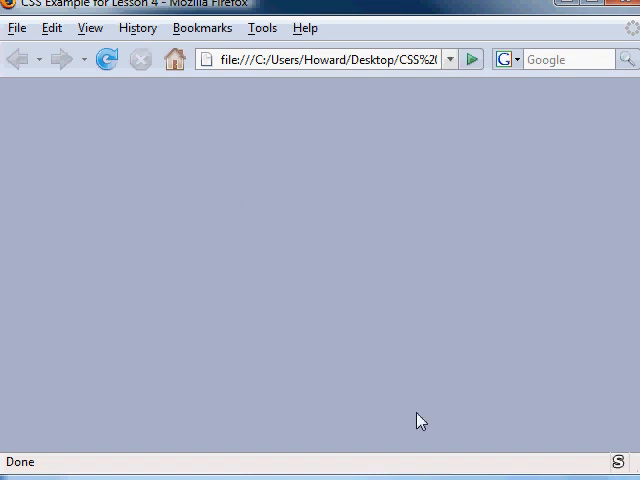